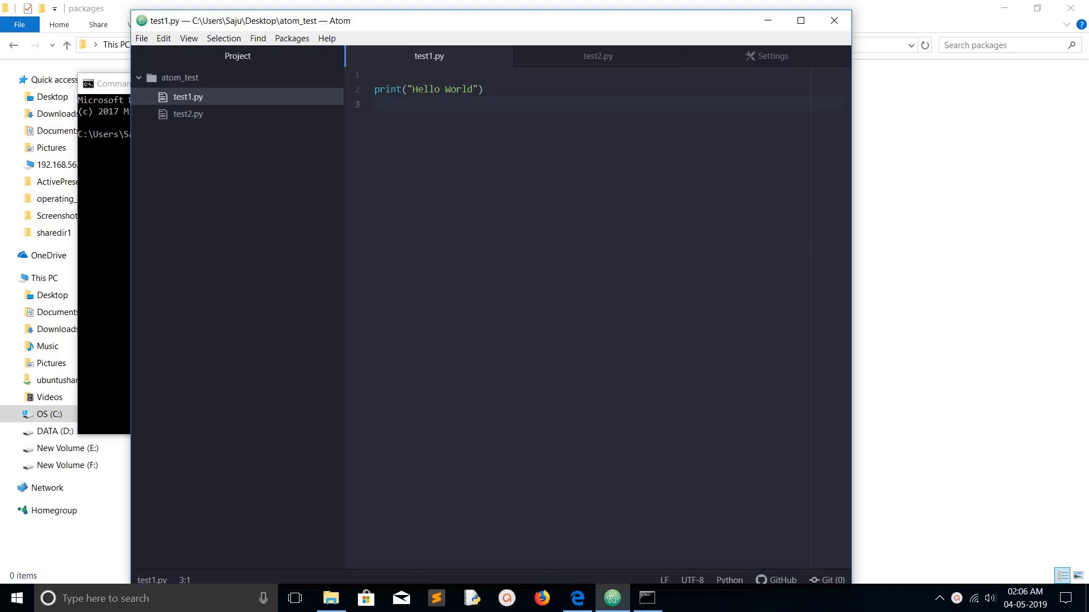
- Bring up a Command Prompt window from the desktop taskbar
left_click(376, 104)
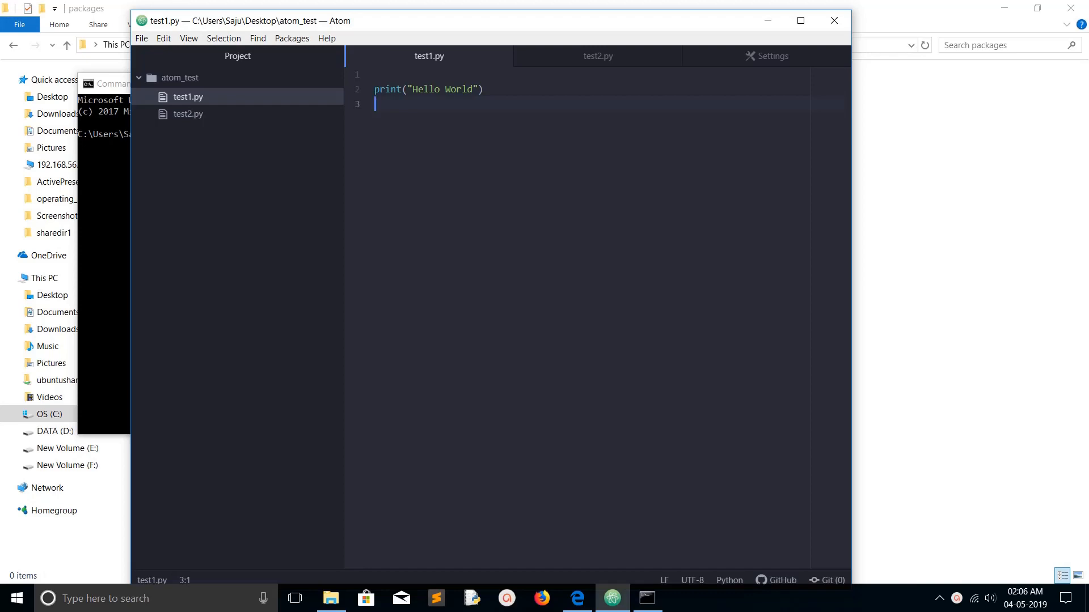
left_click(295, 599)
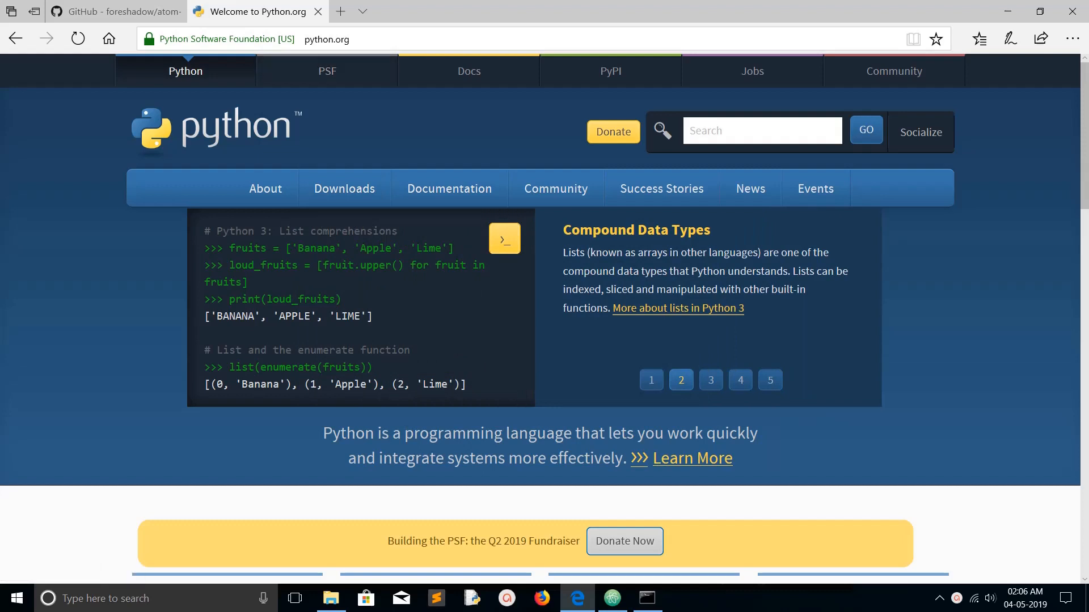
left_click(343, 188)
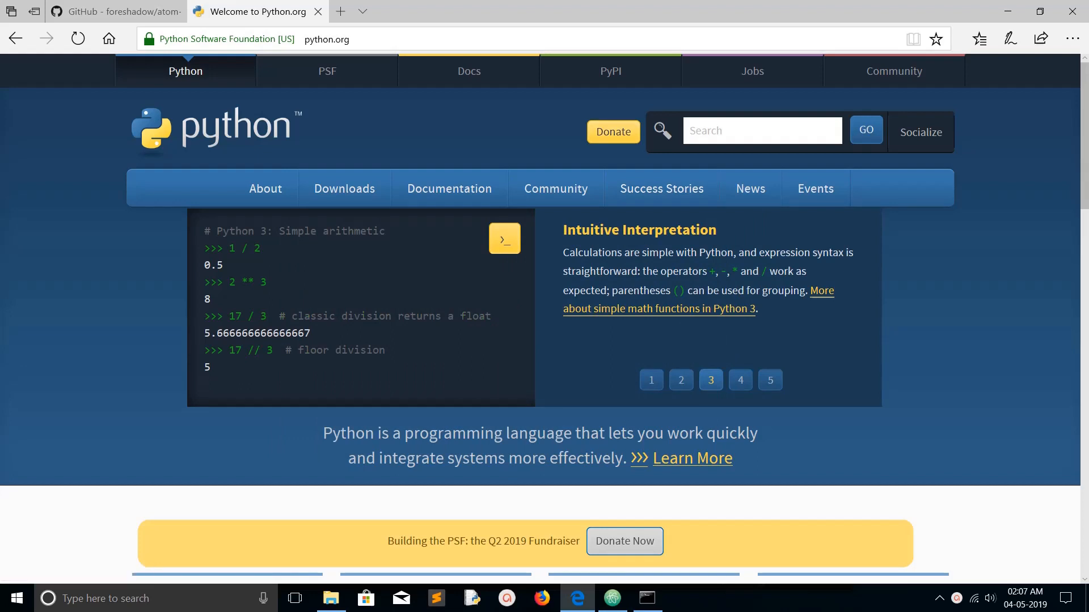
left_click(648, 597)
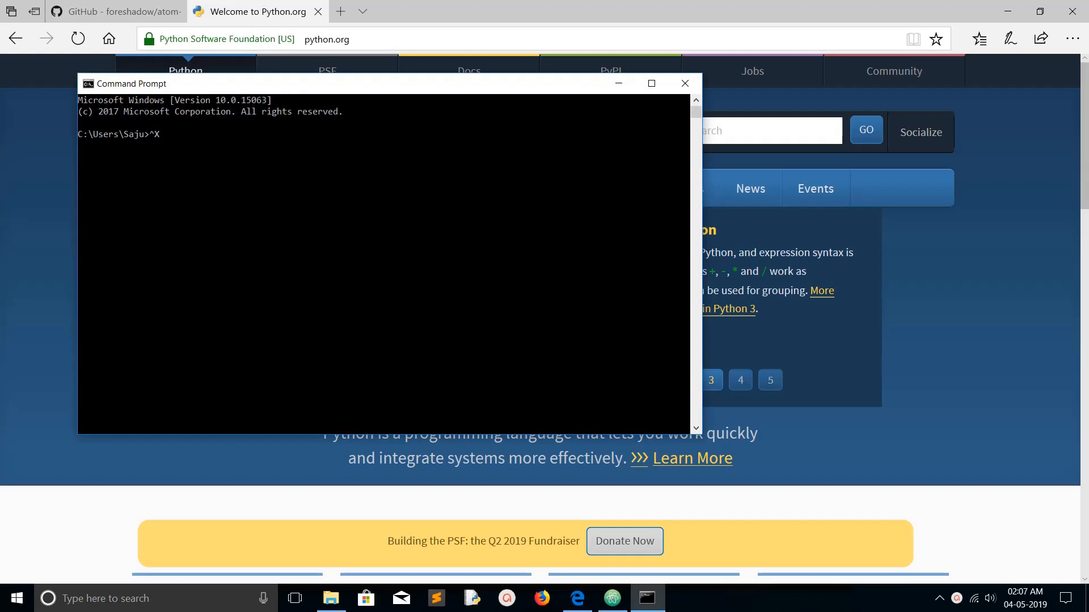
- Start the python interpreter to confirm Python 3.7.2, then return to Atom's Hello World script
type("p")
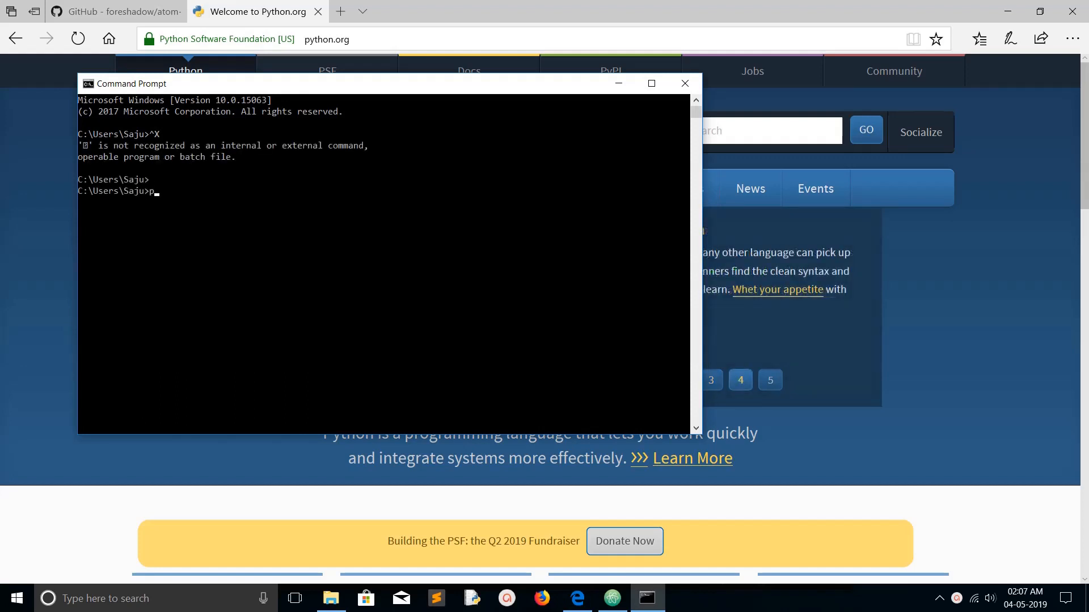
type("ython")
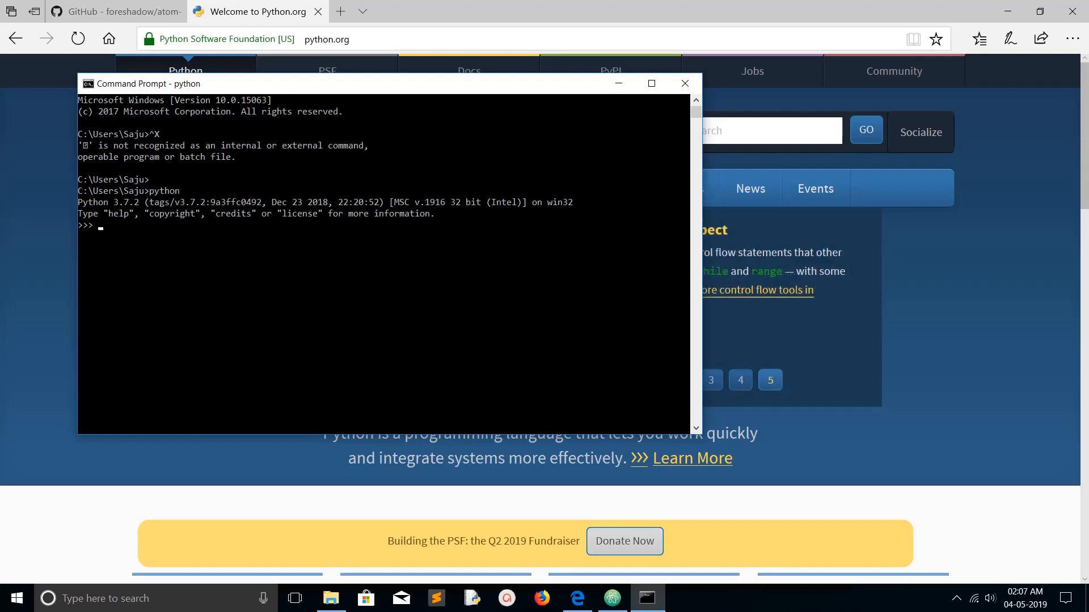
key("Enter")
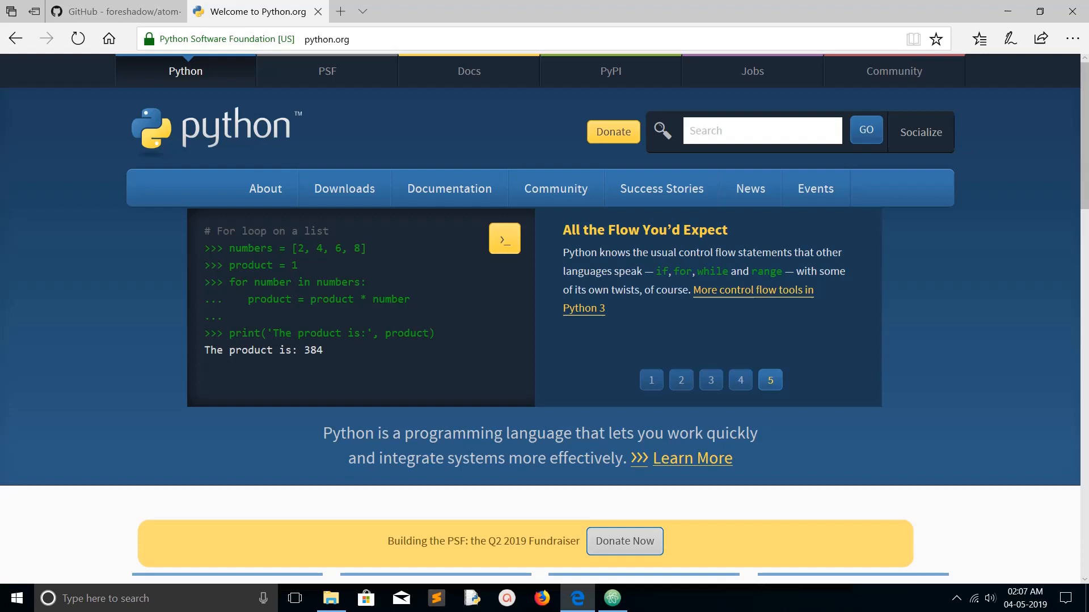
left_click(612, 598)
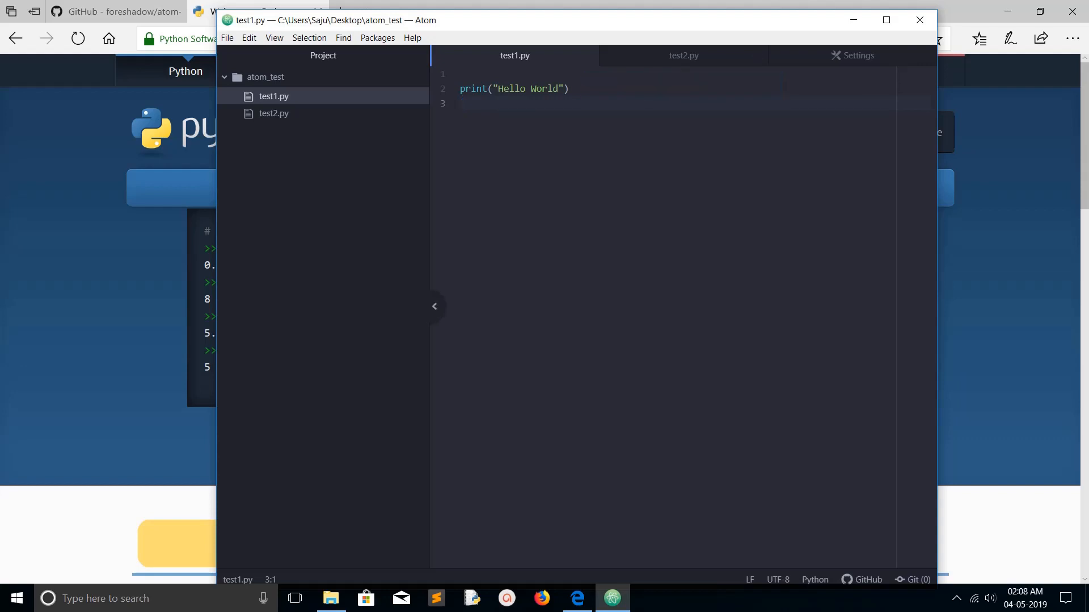
- Reach Atom's Settings through the File menu to get to package installation
left_click(226, 38)
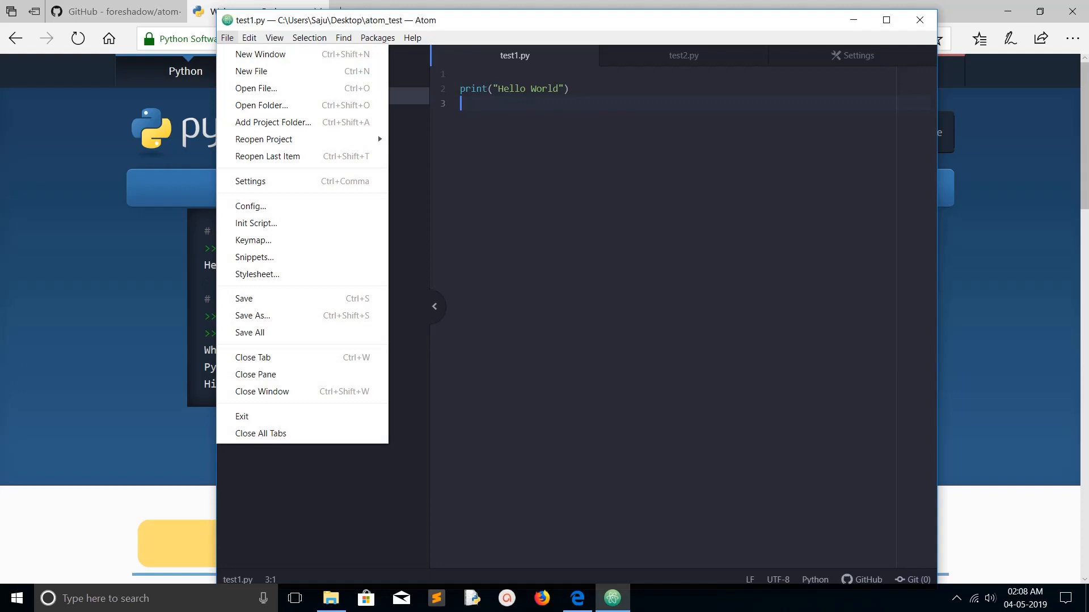
mouse_move(249, 180)
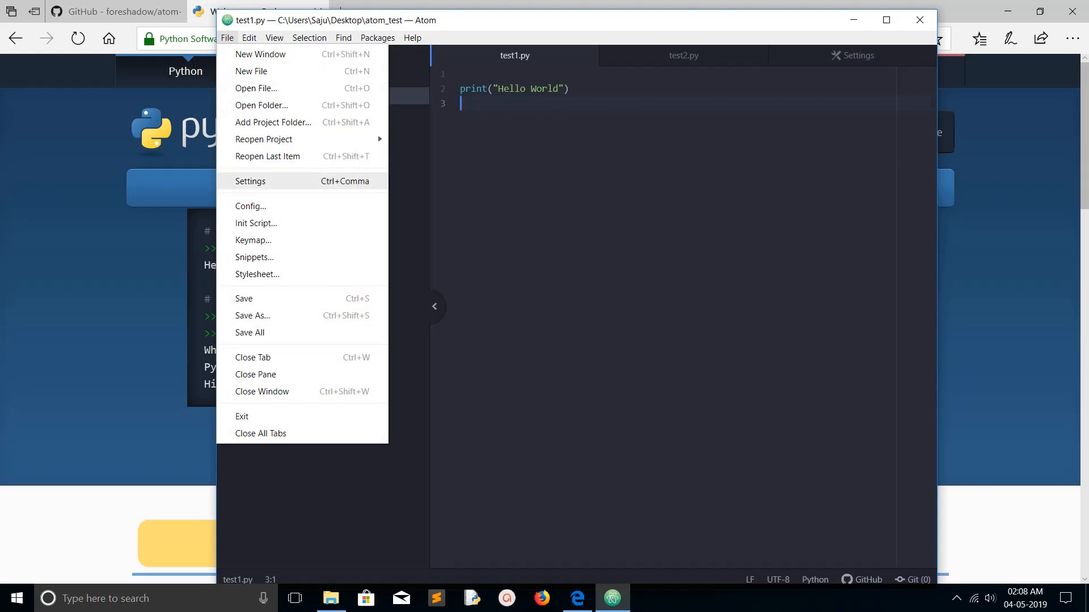
left_click(250, 180)
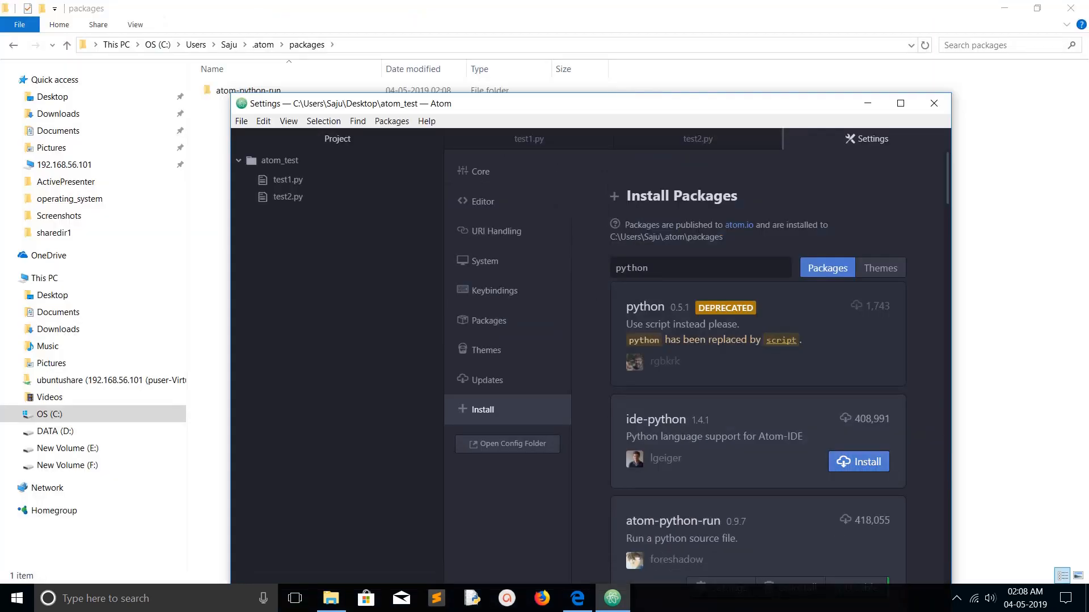
- Confirm atom-python-run shows Uninstall/Disable in Settings, then return to test1.py
left_click_drag(347, 103, 335, 125)
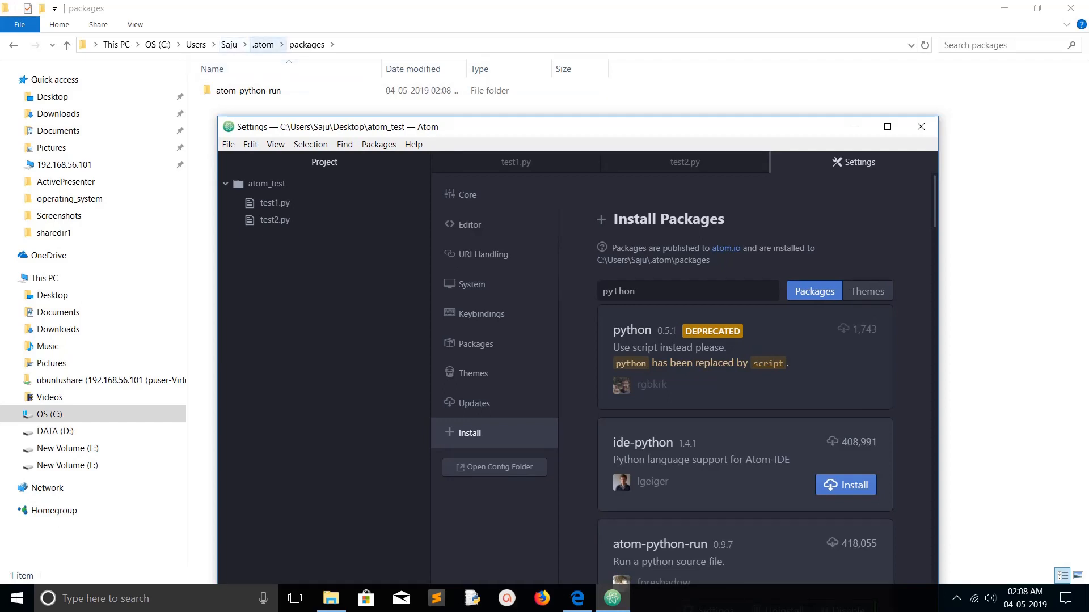
left_click(250, 90)
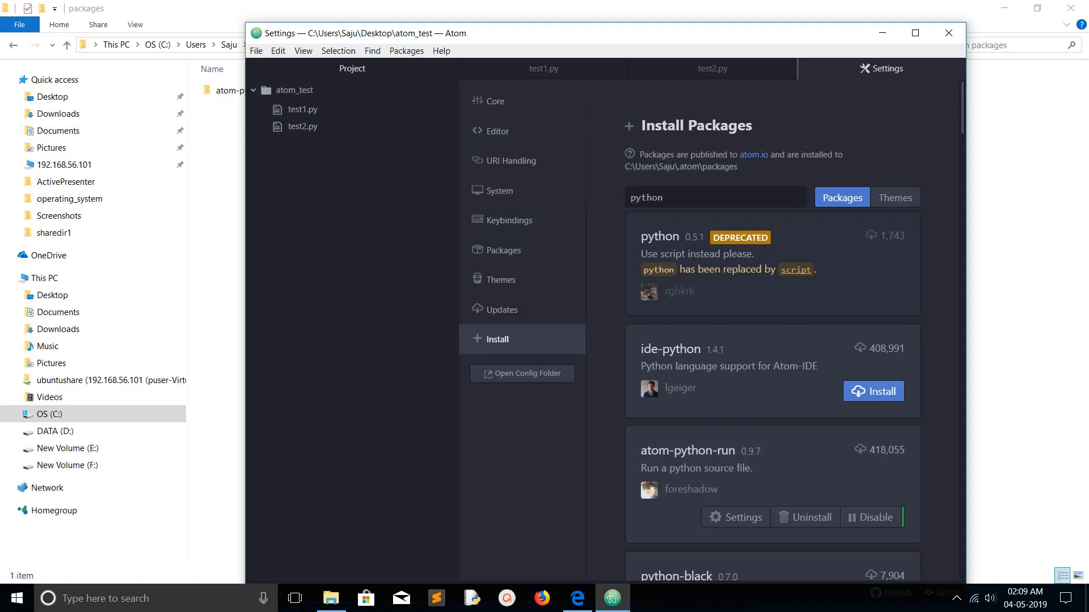
left_click(544, 69)
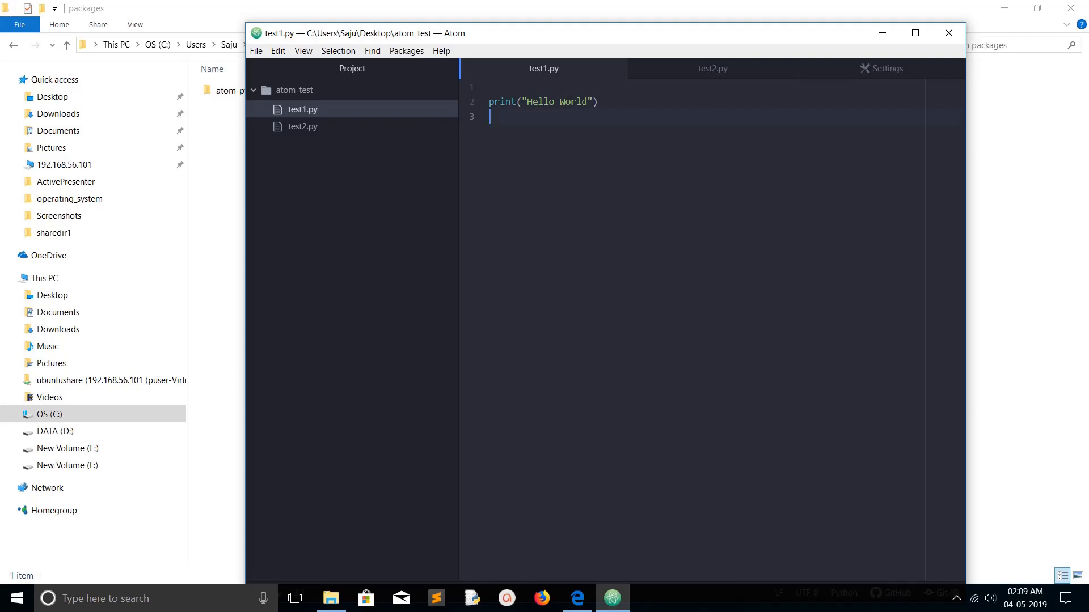
type("f")
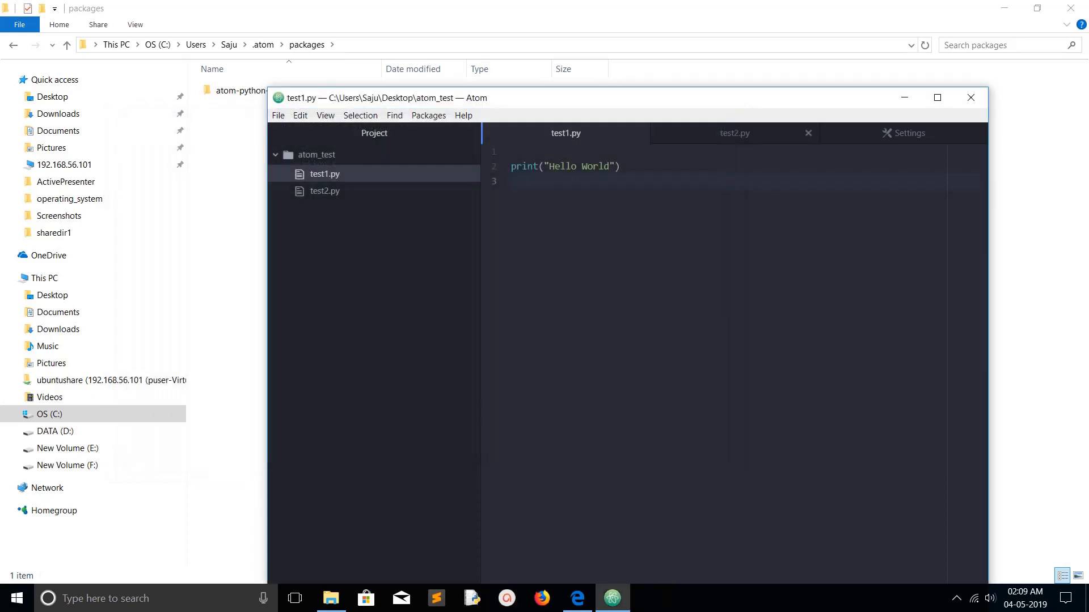
- Run test2.py with F5 and answer its number prompt with 50 in the console
left_click(735, 132)
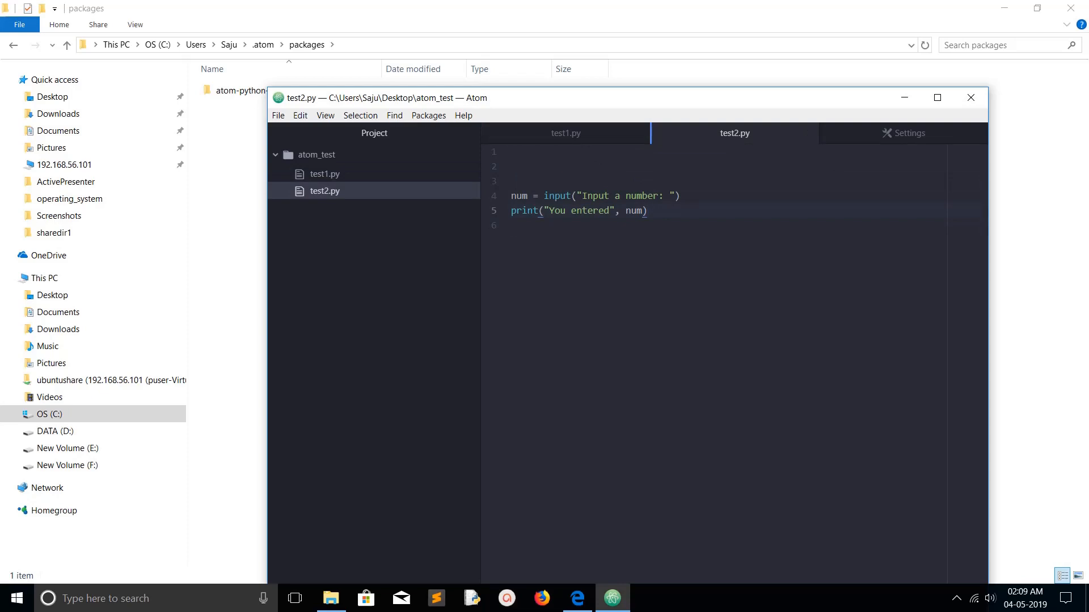
left_click(556, 196)
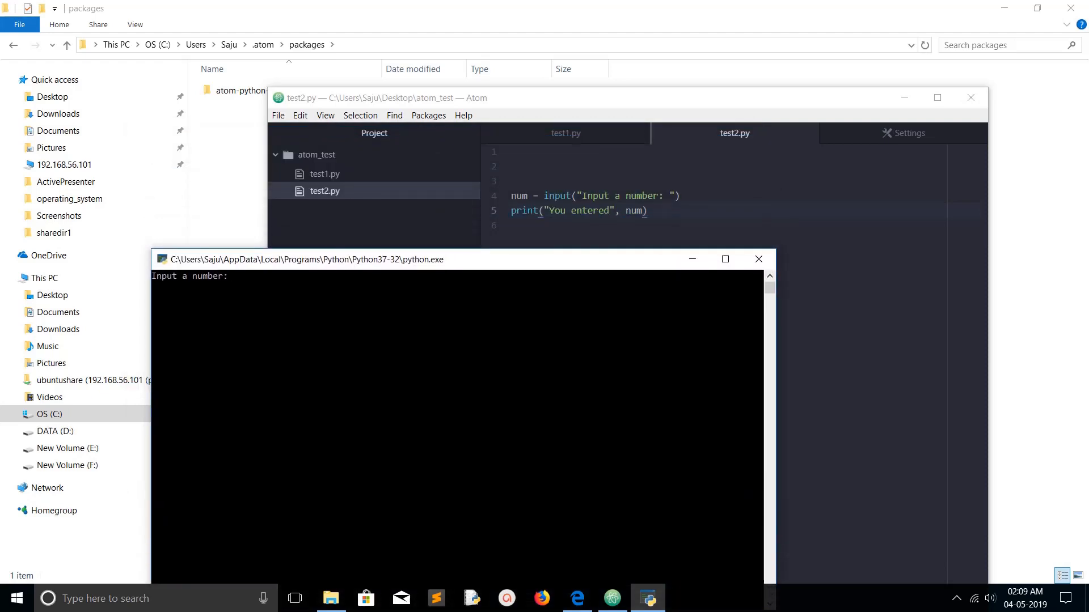
type("50")
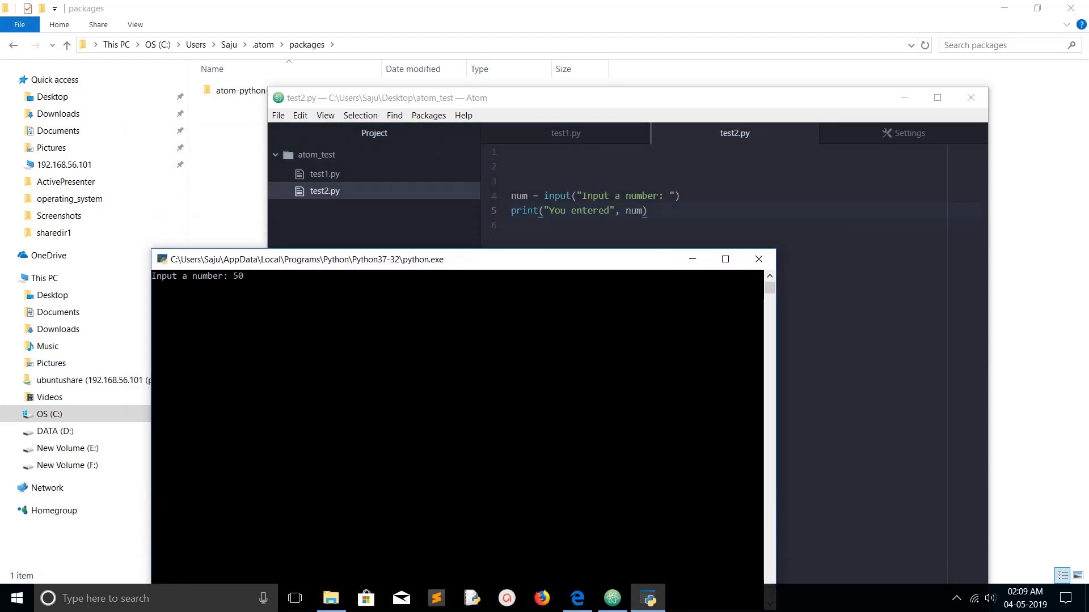
key("enter")
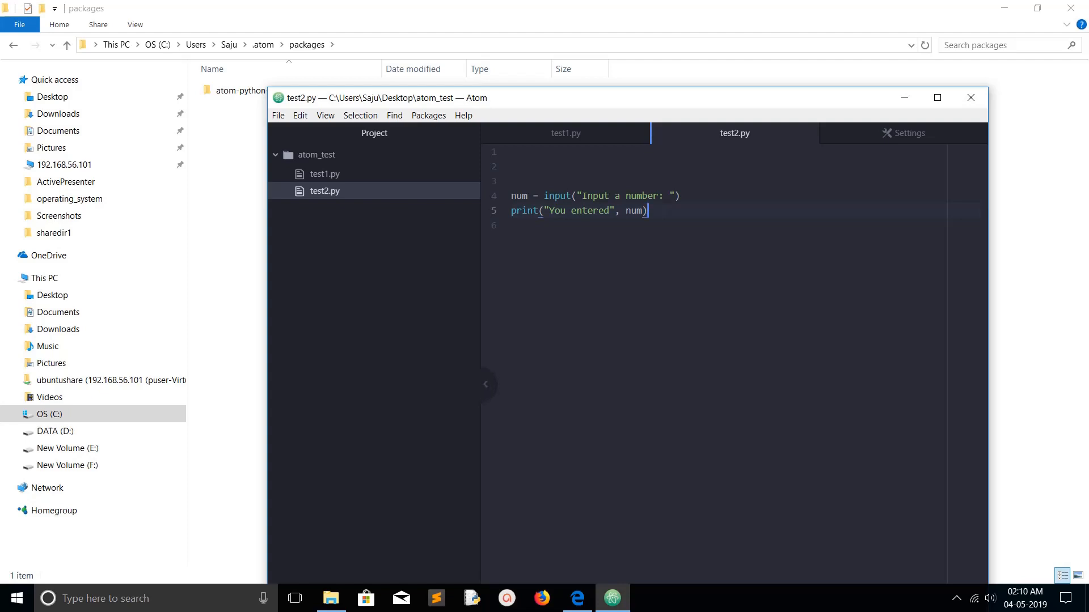
- Show the installed Packages list in Atom's Settings, with atom-python-run under community packages
left_click(278, 116)
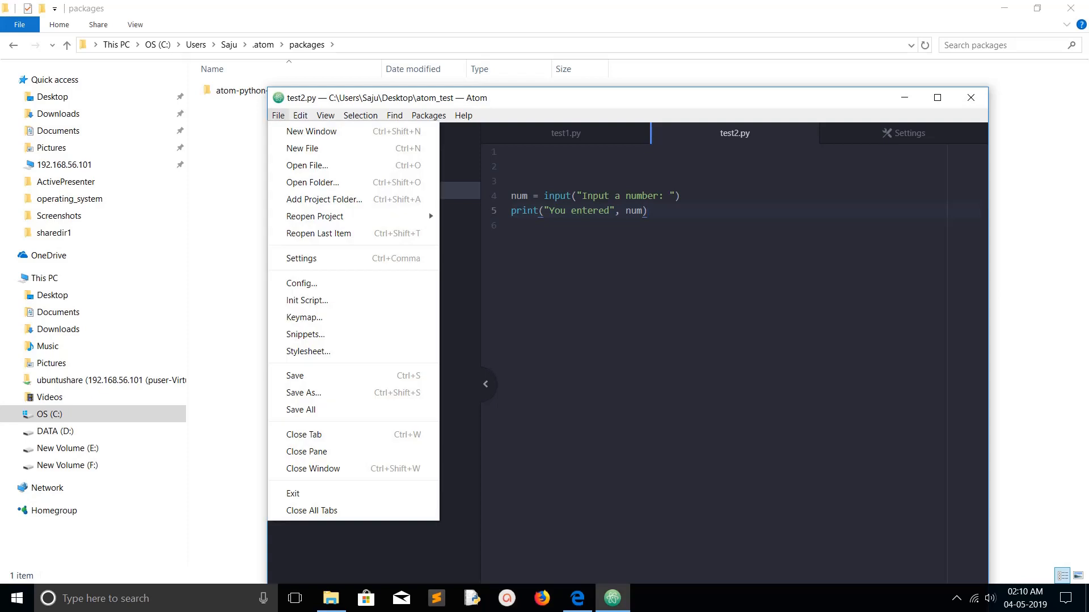
mouse_move(302, 259)
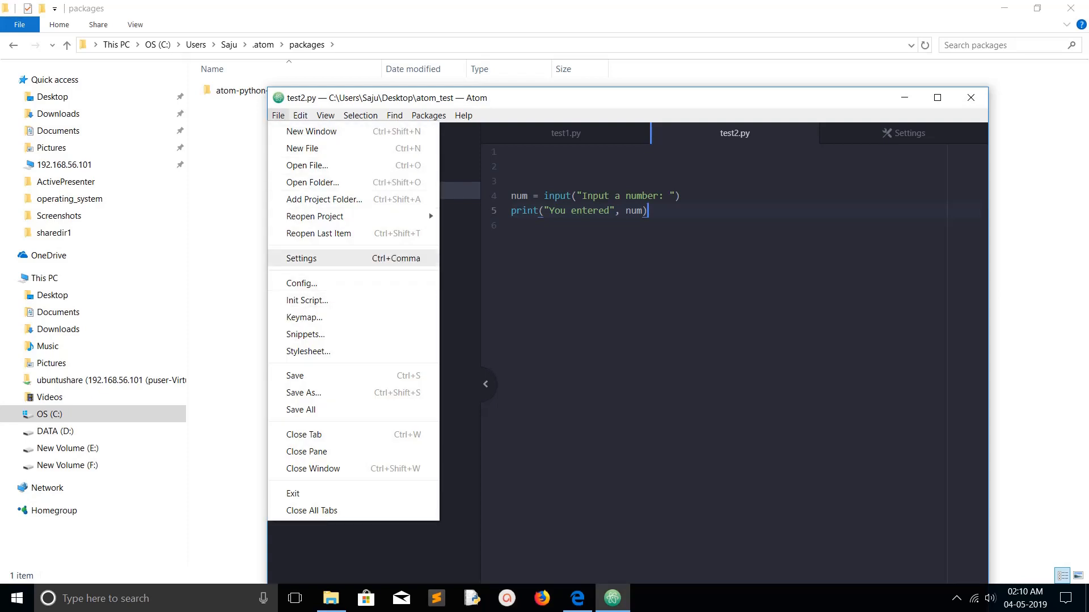
left_click(300, 259)
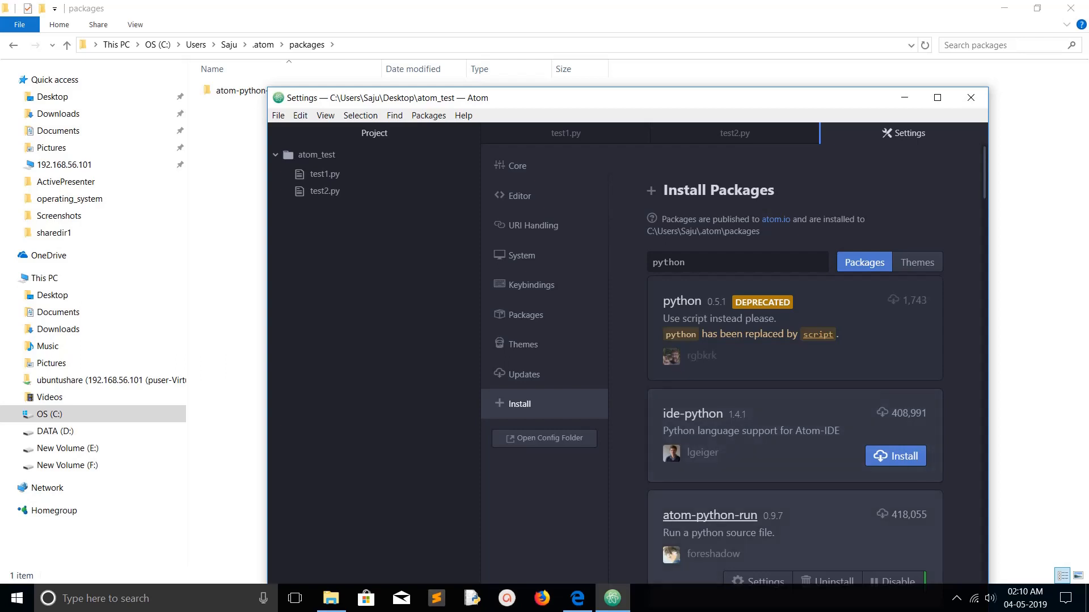
left_click(527, 315)
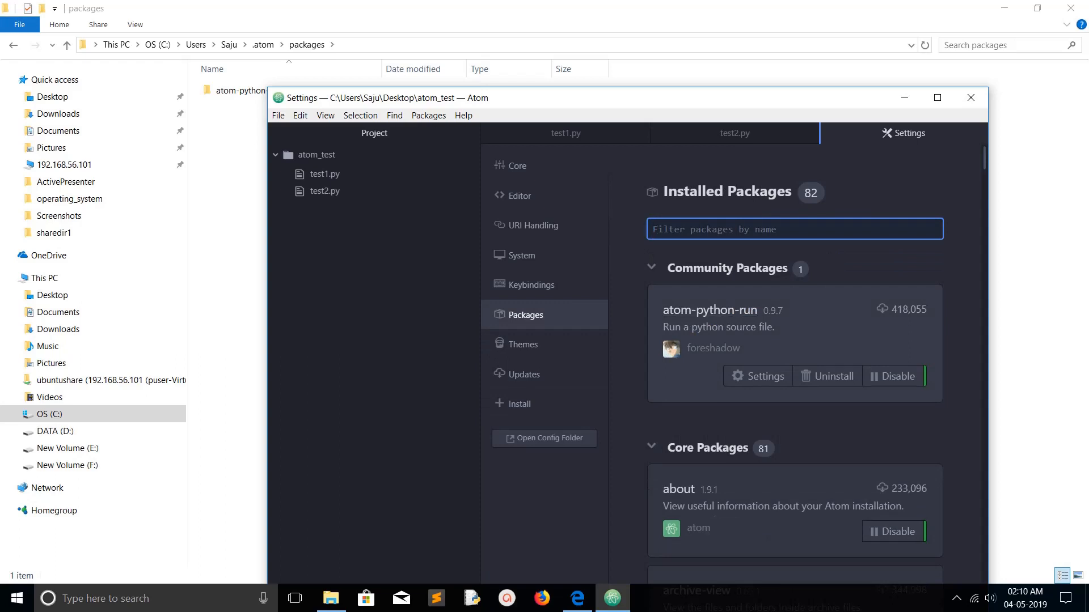
- Enter atom-python-run's settings page and inspect its F5 Command field reading python {file}
left_click(794, 229)
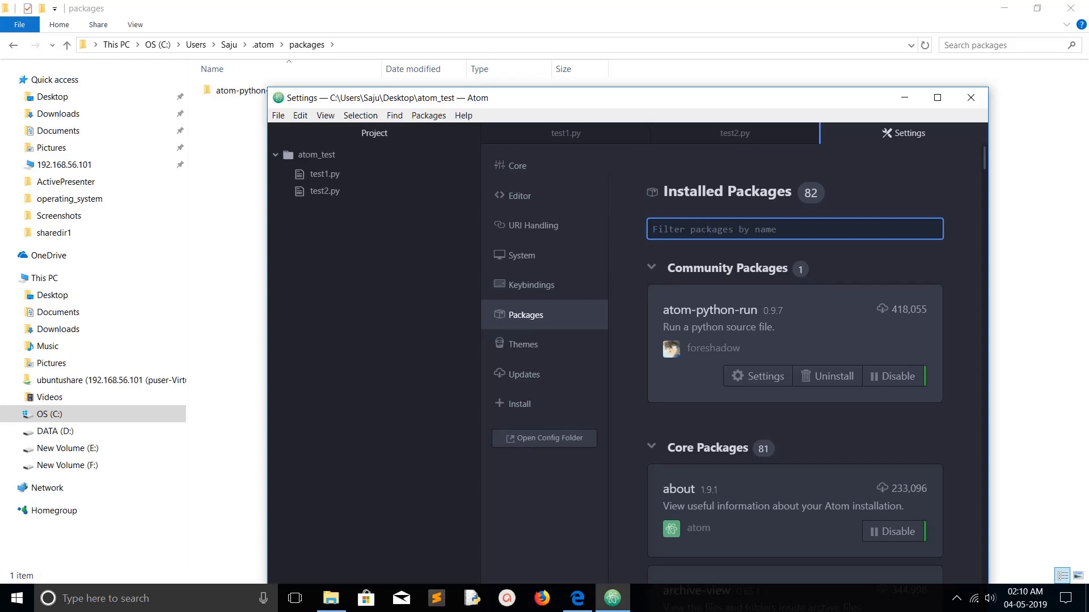
left_click(757, 375)
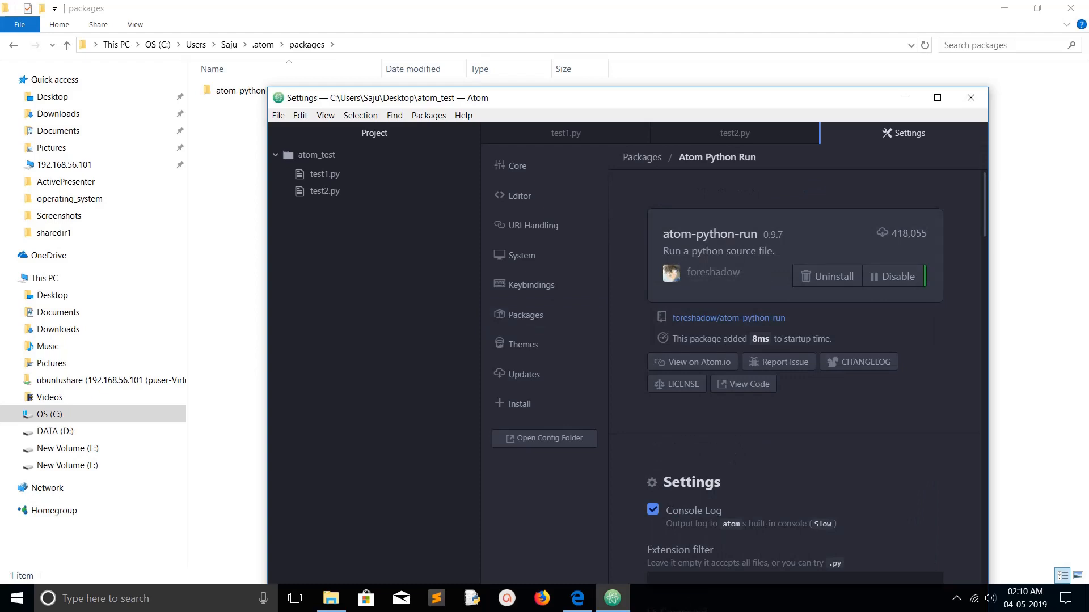
left_click(526, 315)
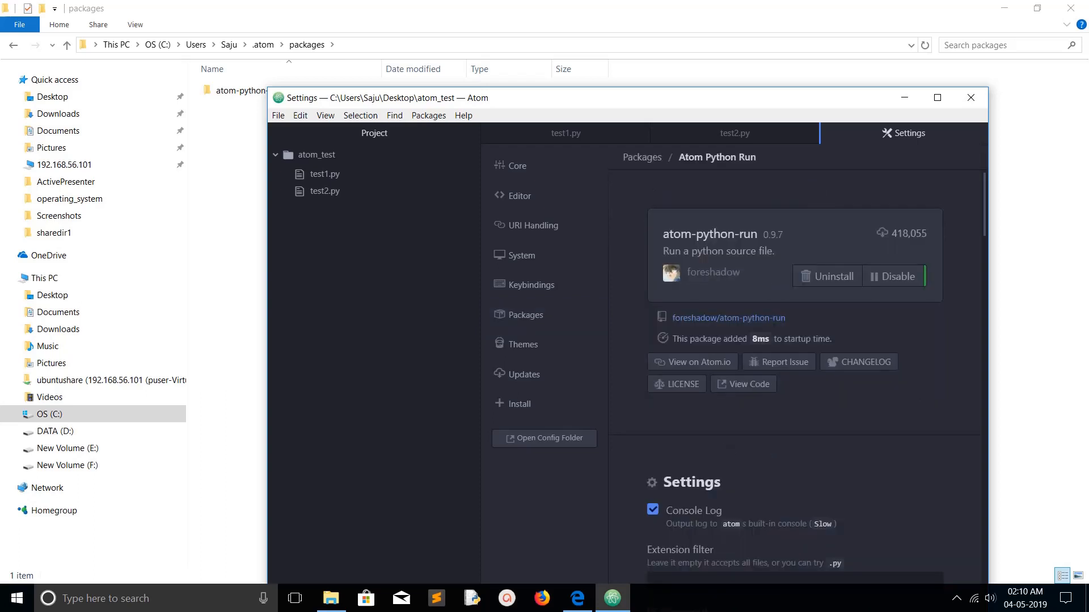
scroll("down", 3)
type("python {file}")
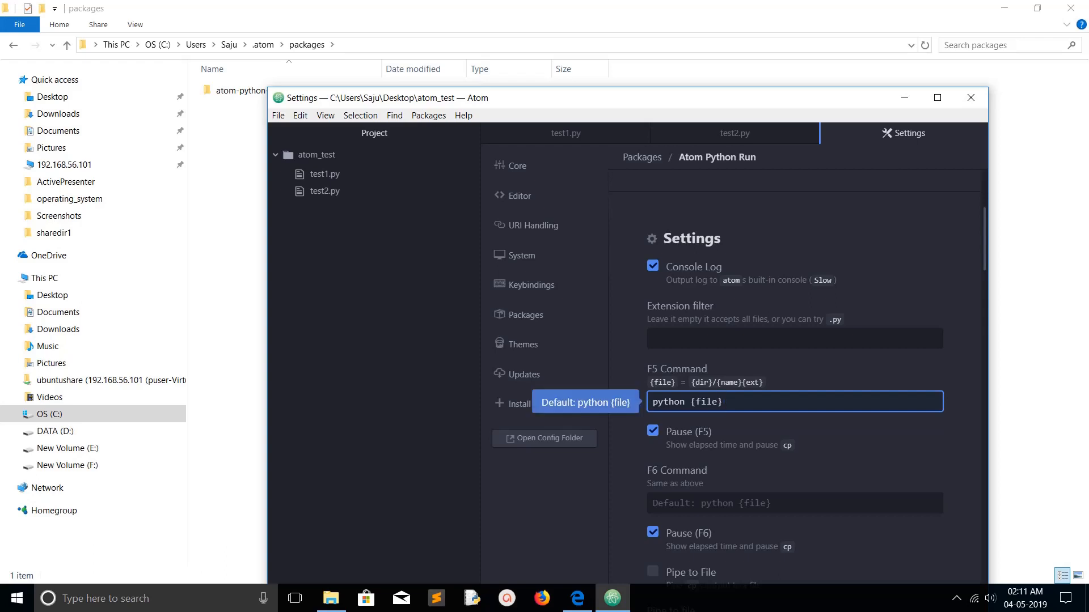
left_click(729, 402)
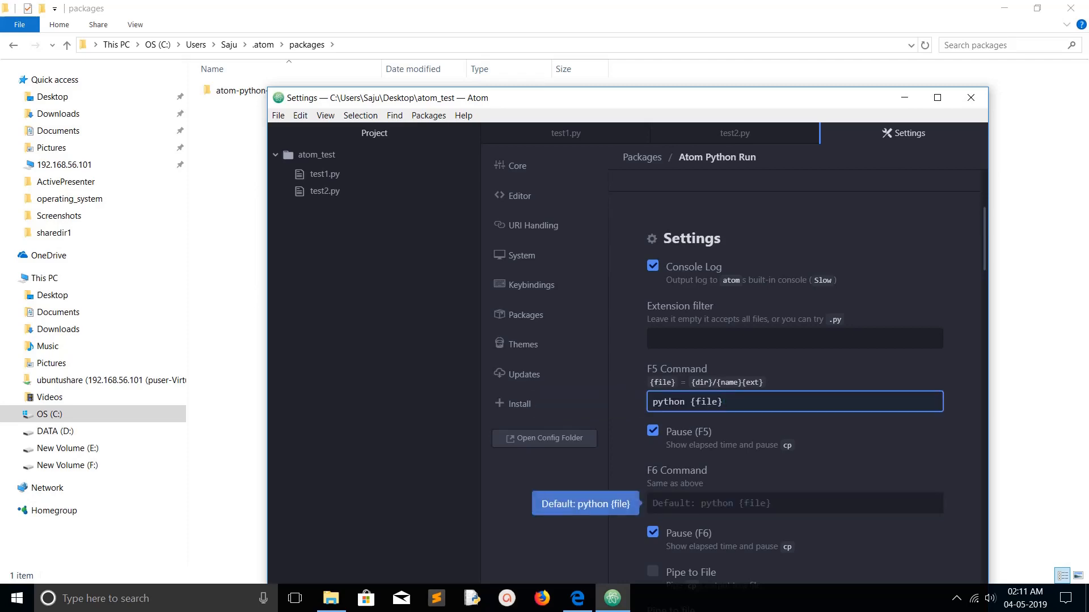
- Read the package's keybindings and README, then follow the foreshadow/atom-python-run GitHub link
scroll("down", 3)
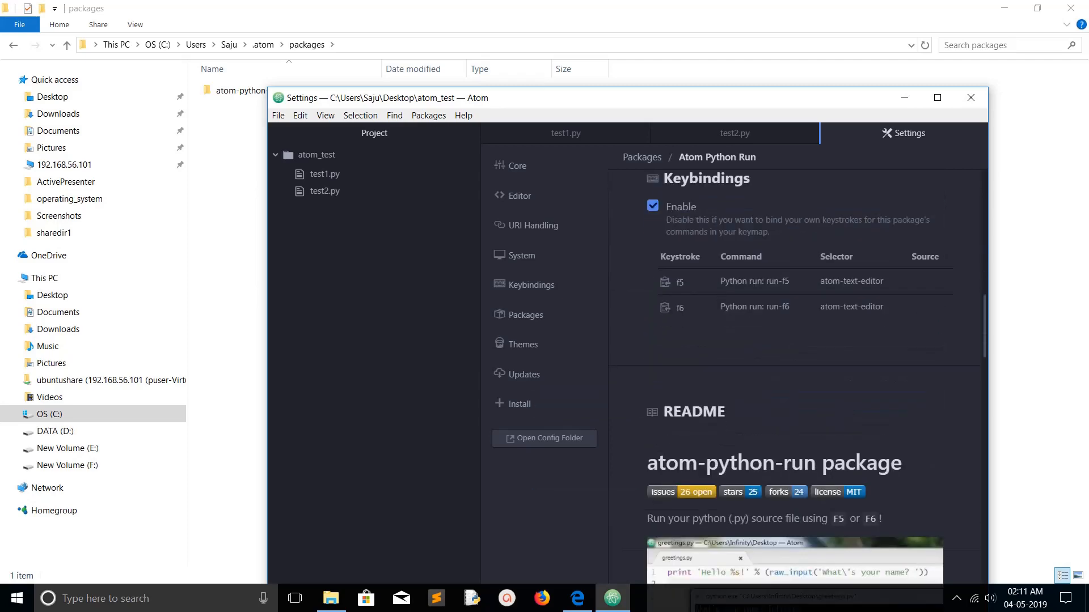
scroll("down", 3)
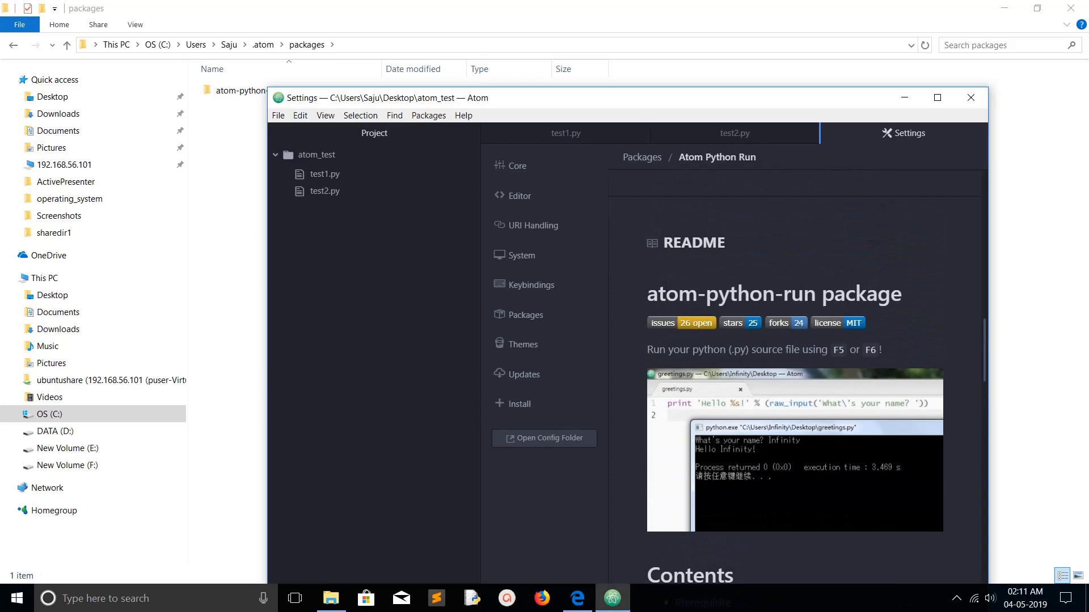
scroll("down", 3)
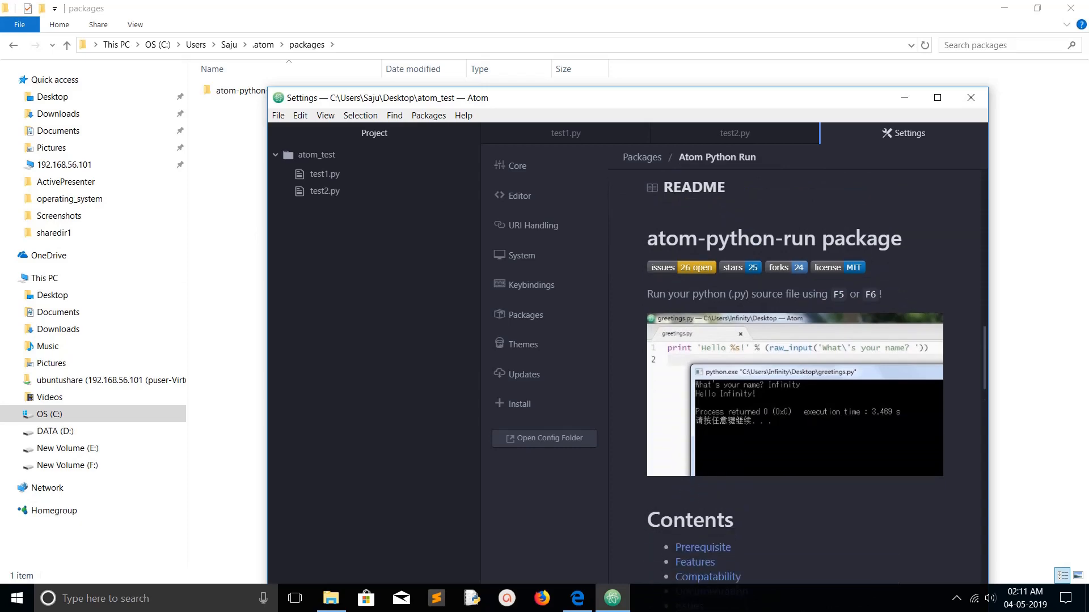
scroll("down", 3)
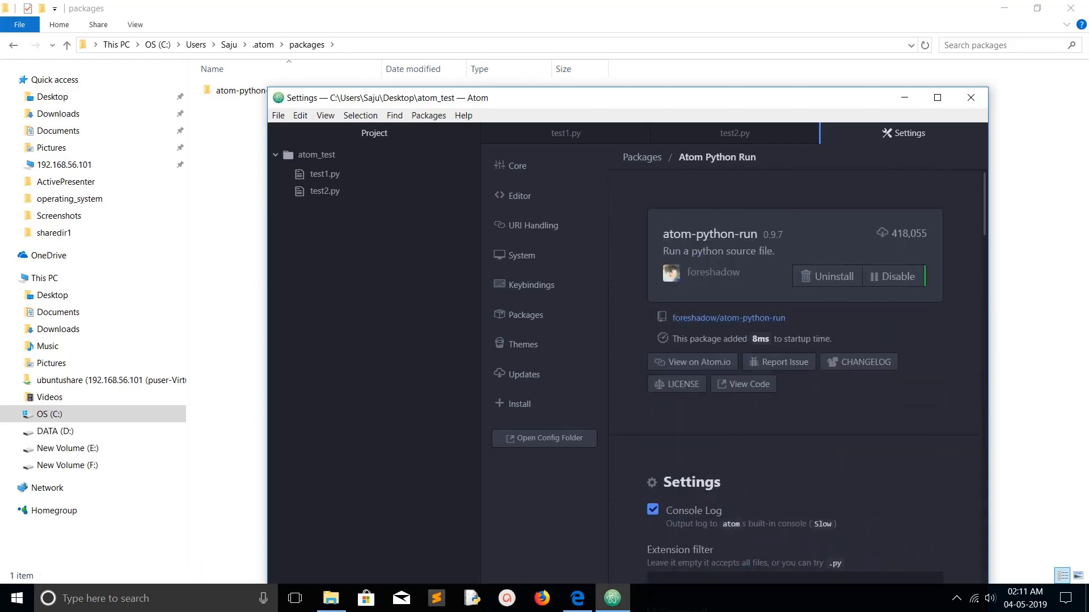
left_click(576, 599)
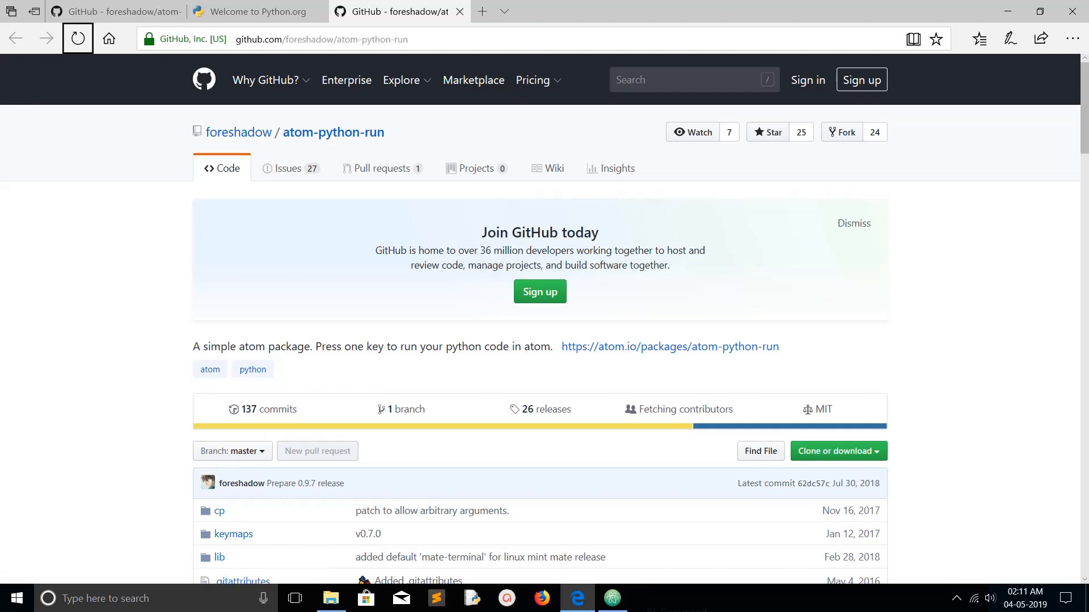
- Scroll the GitHub repository page down to the file list and README.md run example
scroll("down", 3)
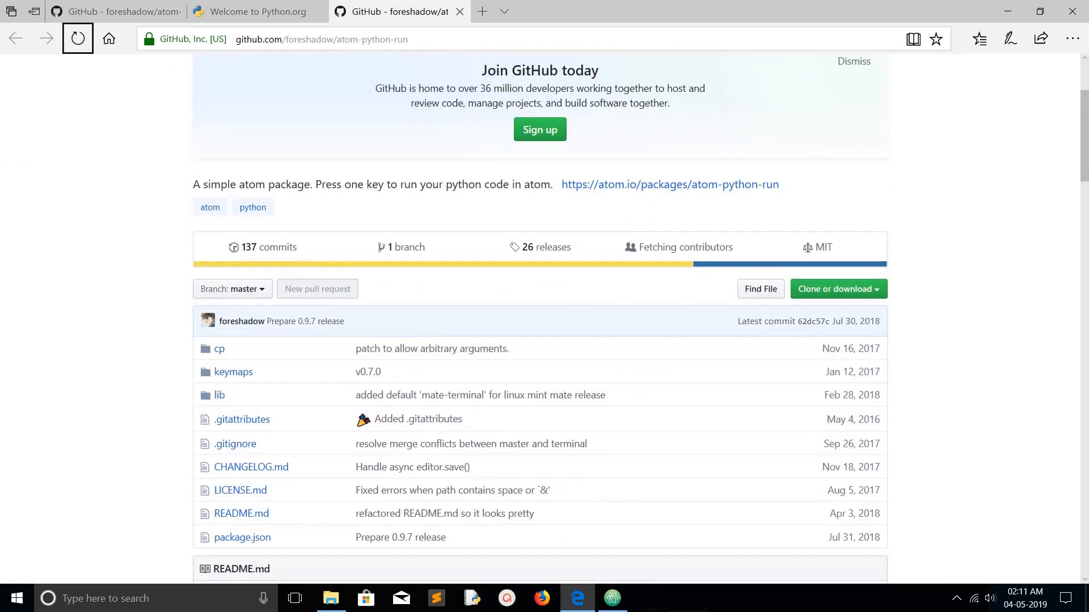
scroll("down", 3)
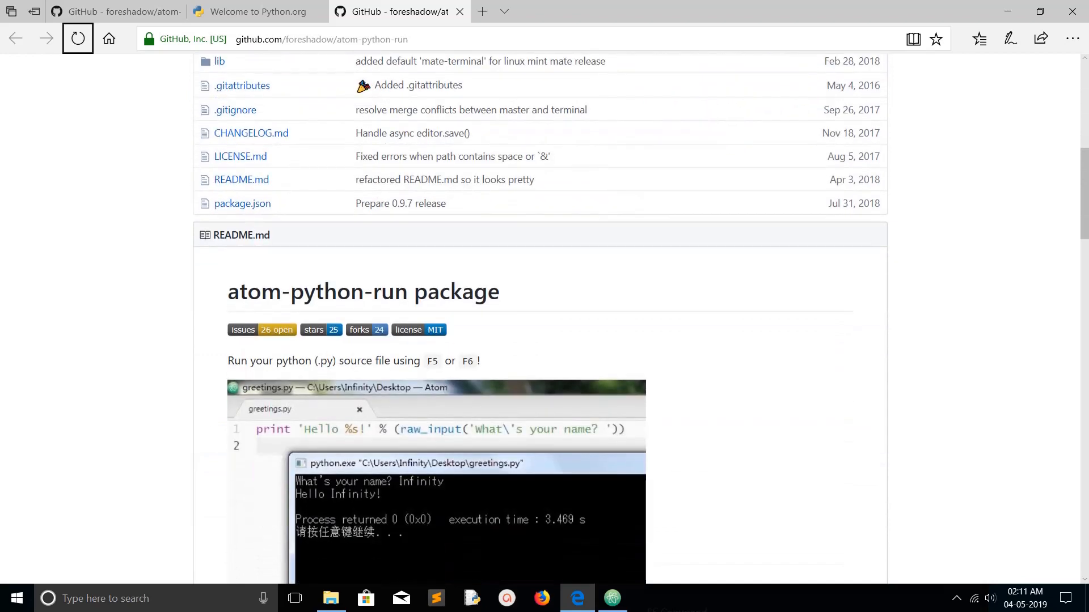